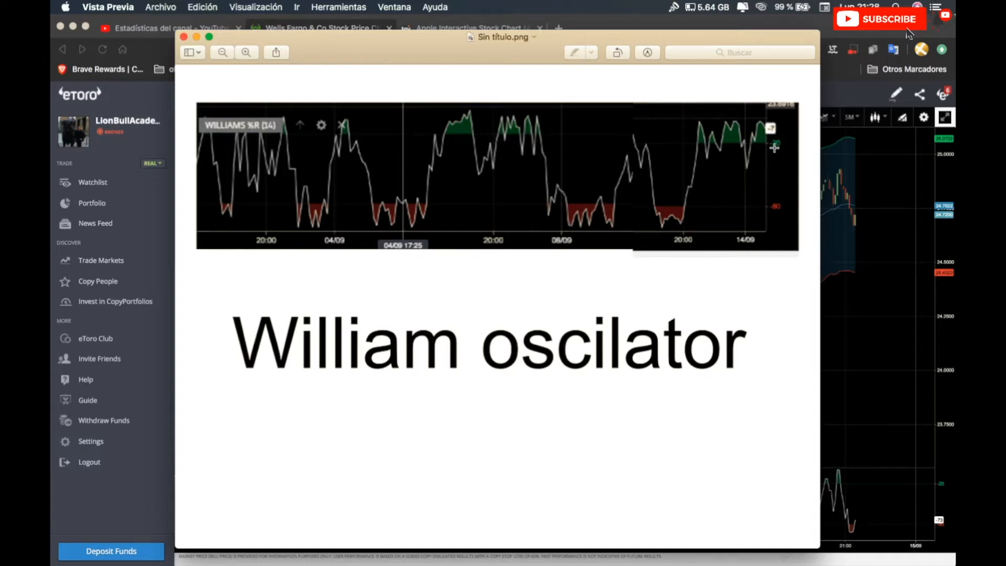
pyautogui.moveTo(725, 142)
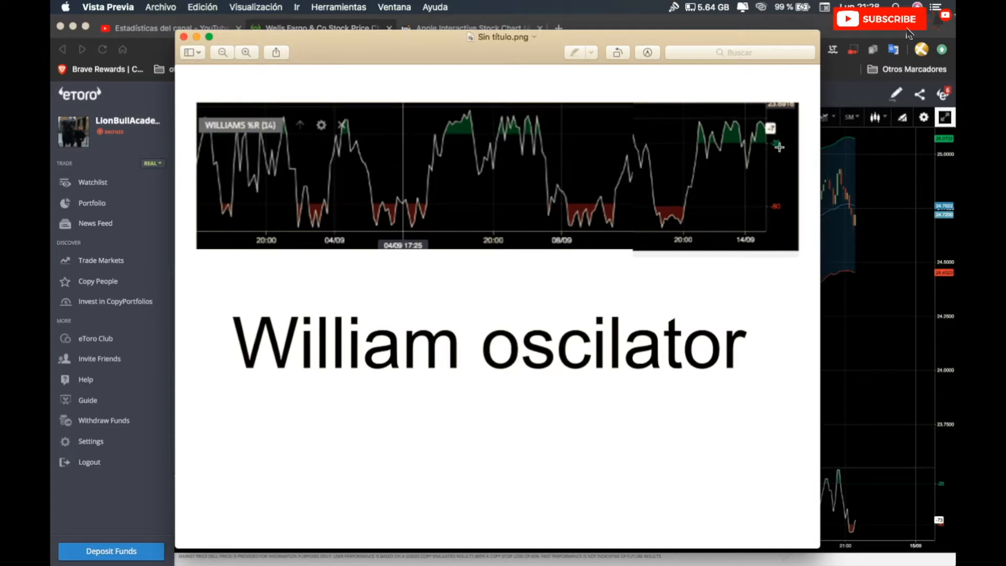
pyautogui.moveTo(731, 152)
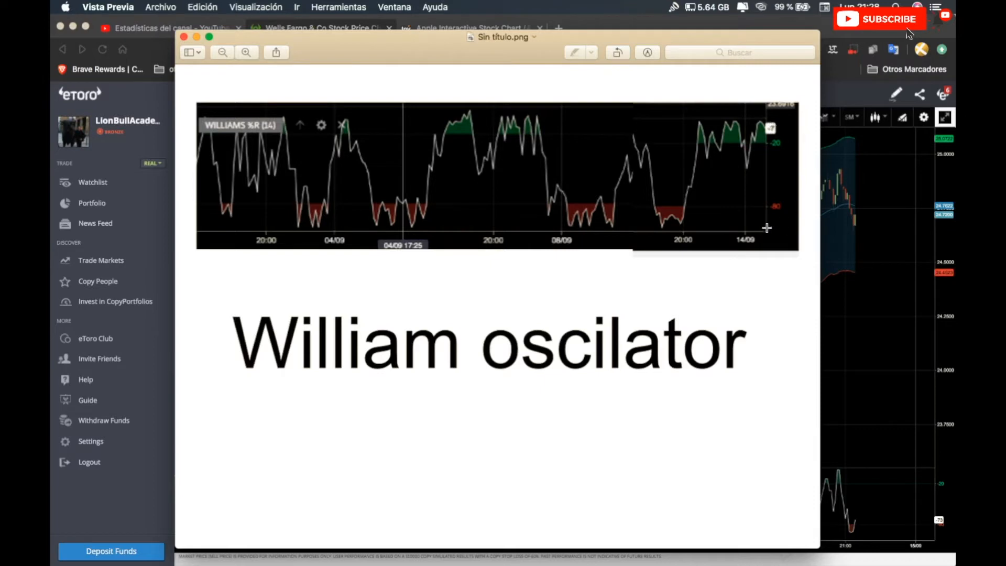
pyautogui.moveTo(738, 211)
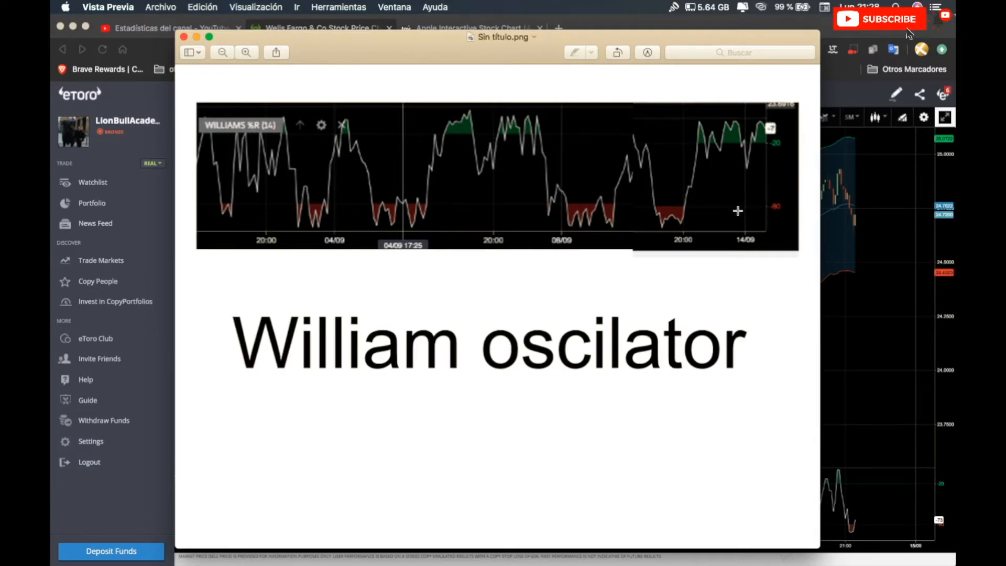
pyautogui.moveTo(364, 60)
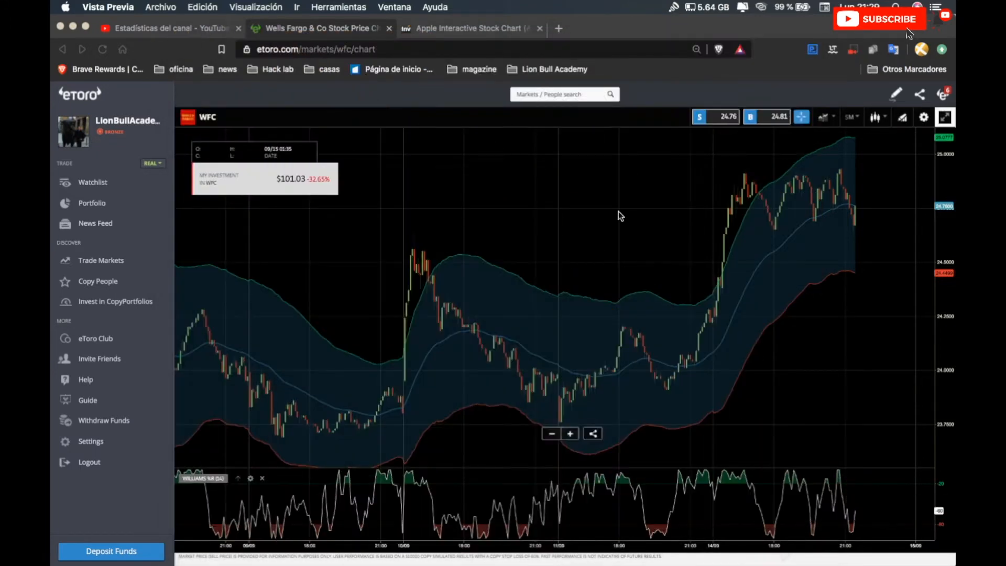
pyautogui.moveTo(507, 276)
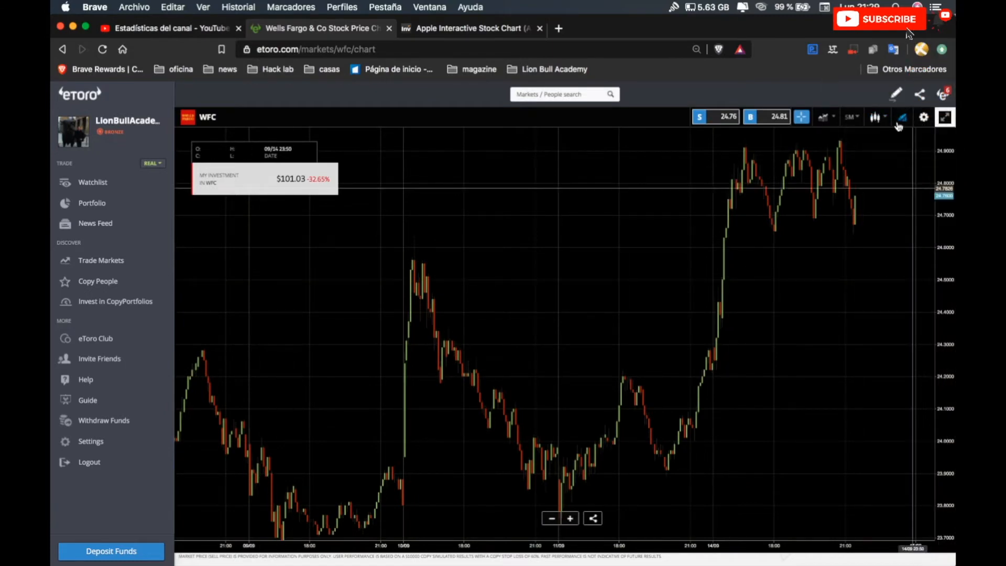
# Step: Create a Keltner Channel study from Studies I with green top, blue median and red bottom lines
pyautogui.click(923, 117)
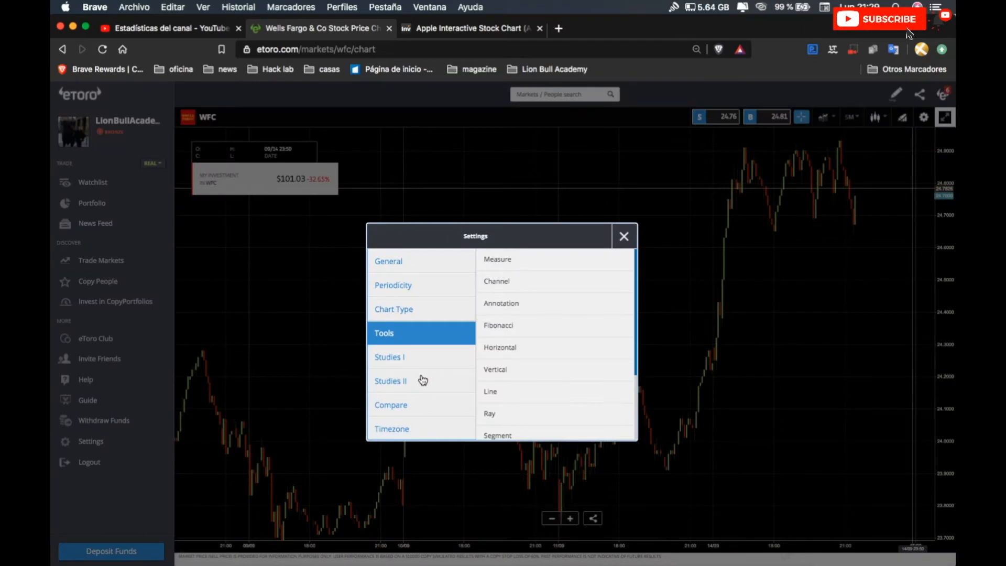
pyautogui.click(389, 356)
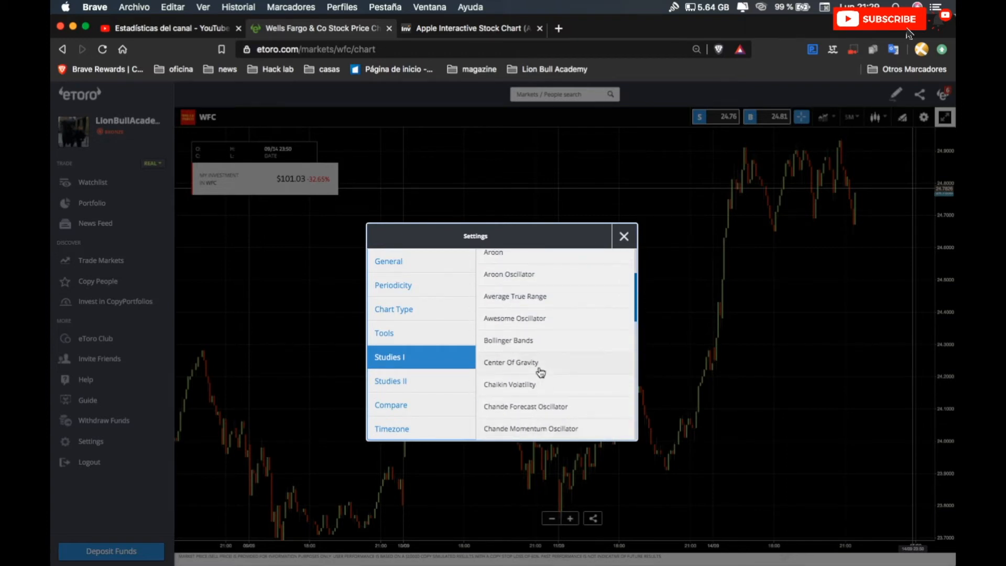
pyautogui.scroll(-3)
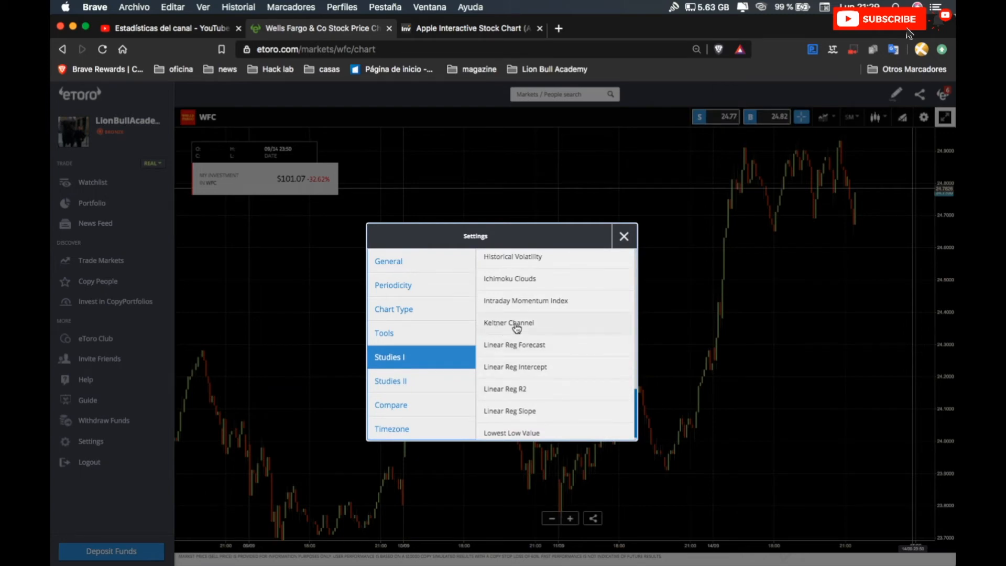
pyautogui.click(509, 323)
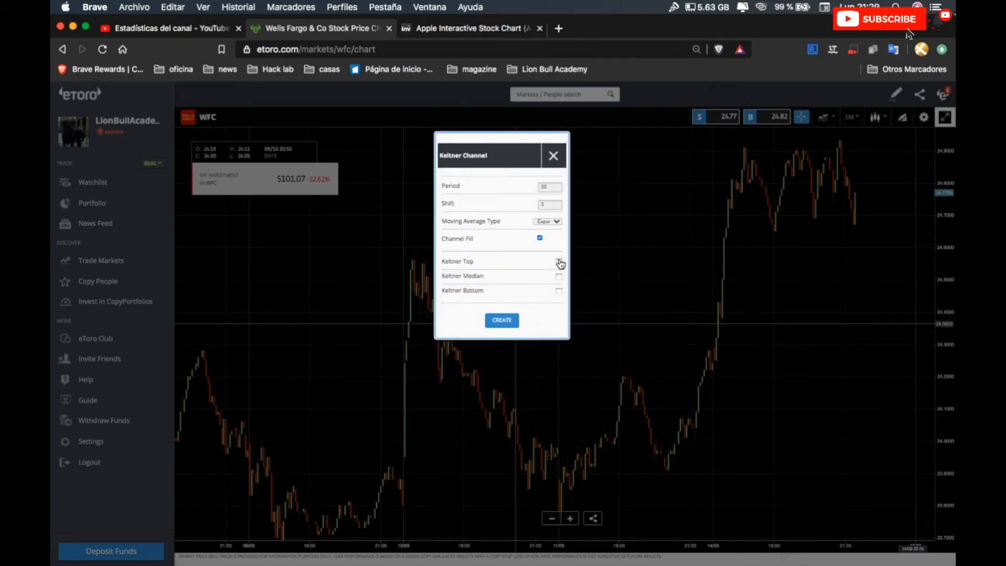
pyautogui.click(558, 261)
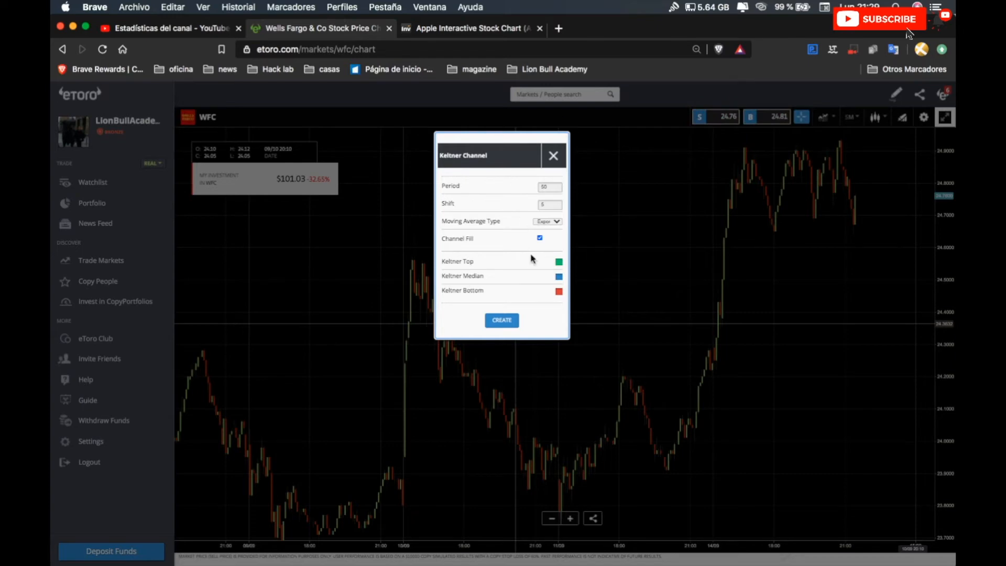
pyautogui.click(501, 320)
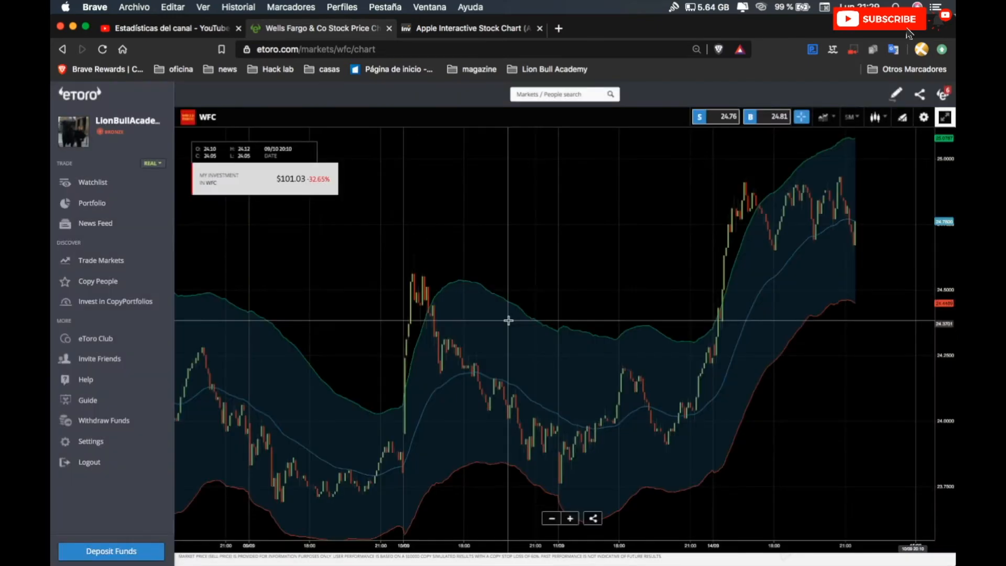
pyautogui.moveTo(704, 204)
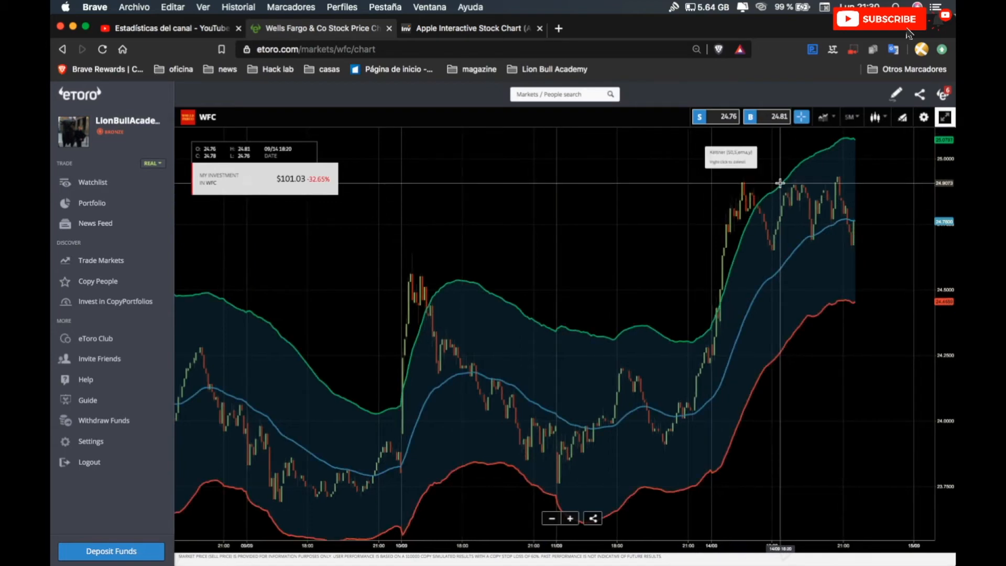
# Step: Create a Williams %R study from Studies II with green OverBought and red OverSold zones
pyautogui.click(922, 117)
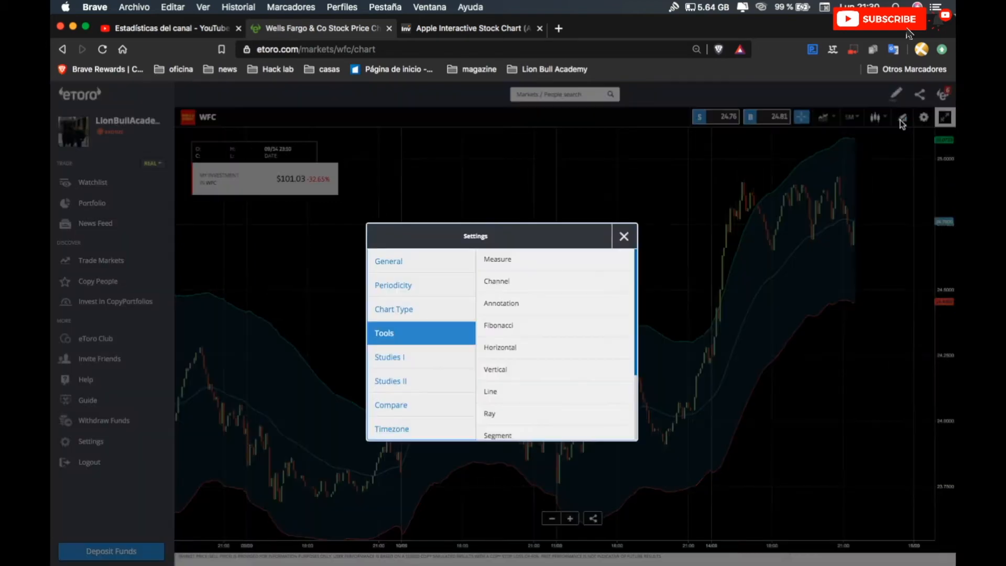
pyautogui.click(390, 381)
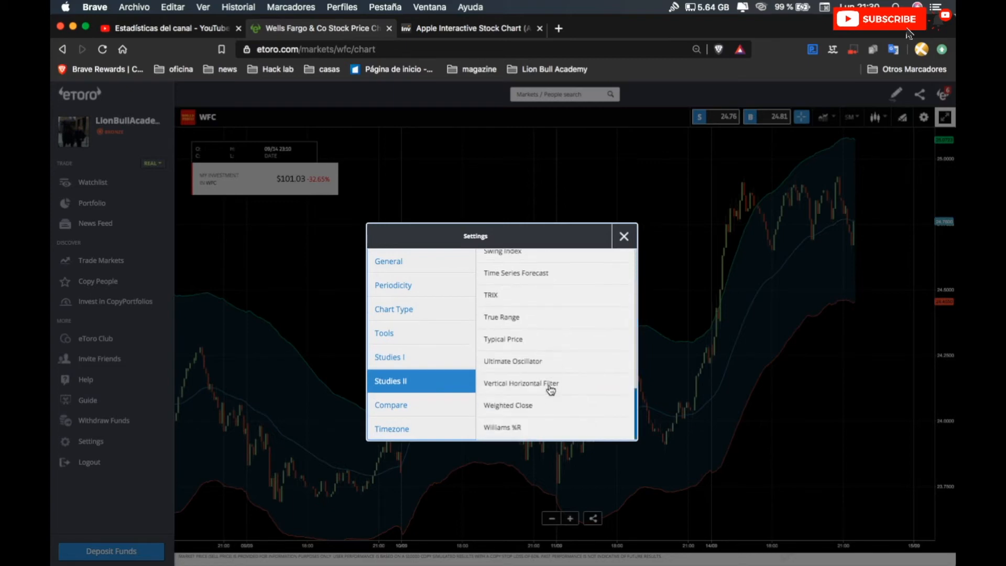
pyautogui.click(502, 427)
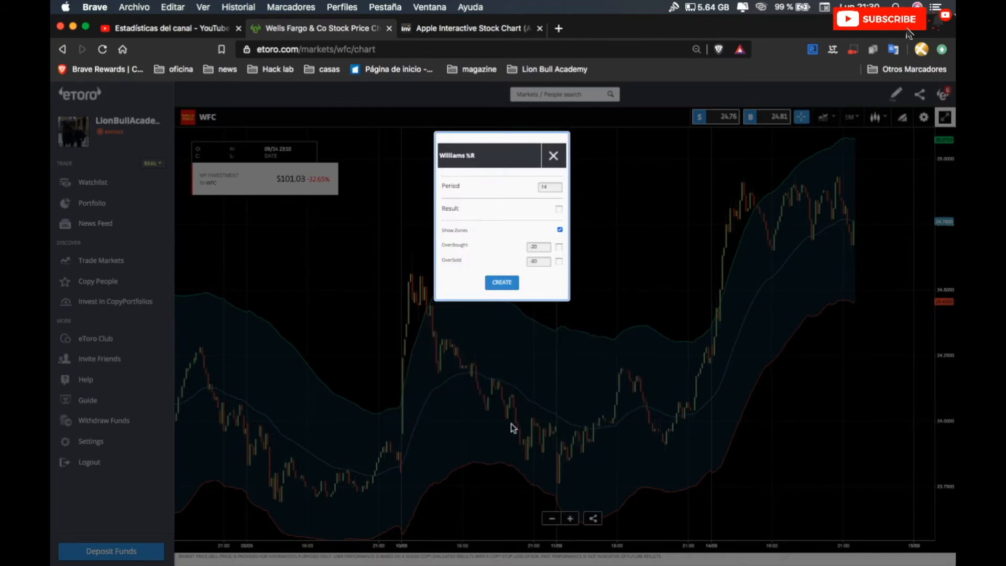
pyautogui.click(558, 207)
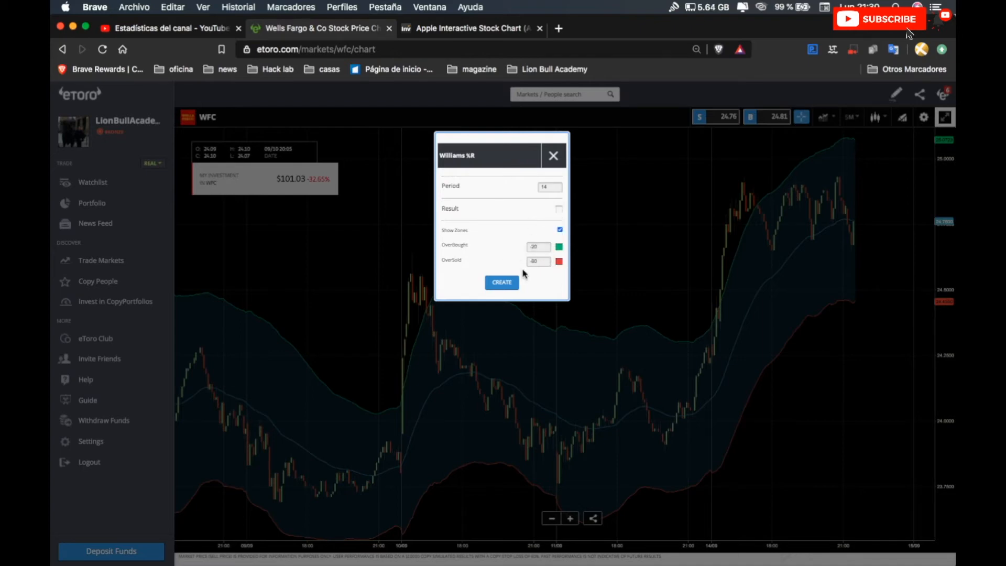
pyautogui.click(501, 282)
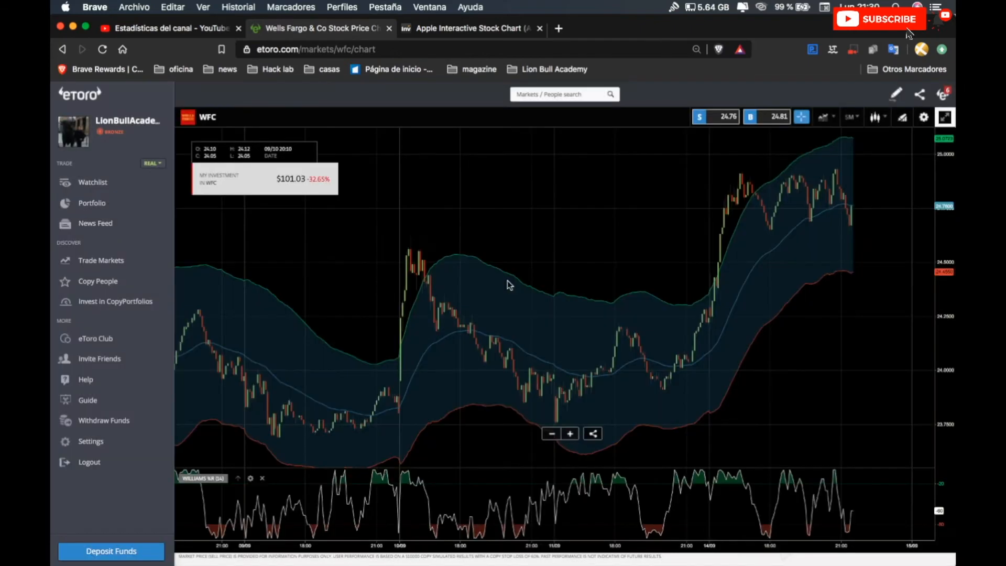
pyautogui.moveTo(532, 442)
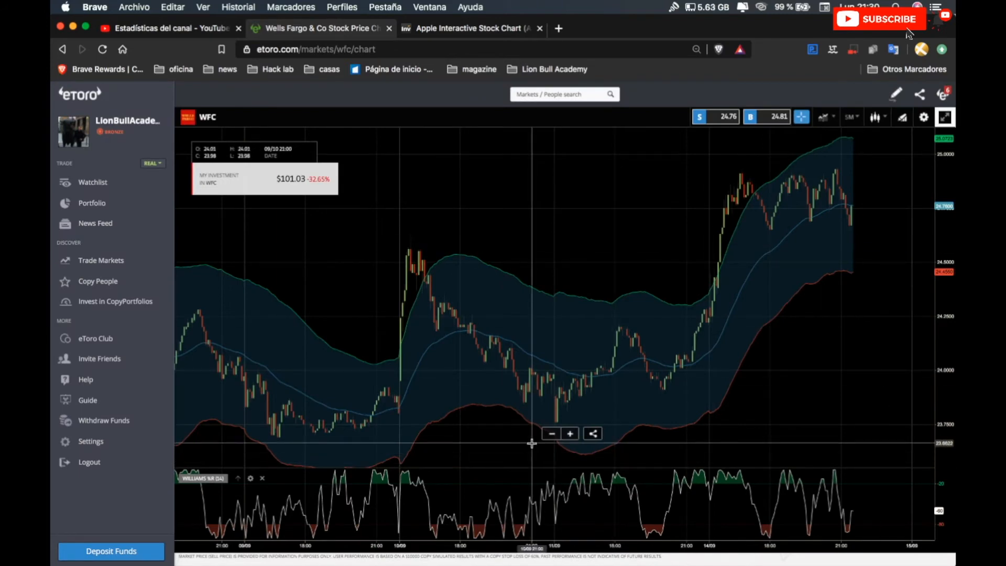
pyautogui.moveTo(420, 403)
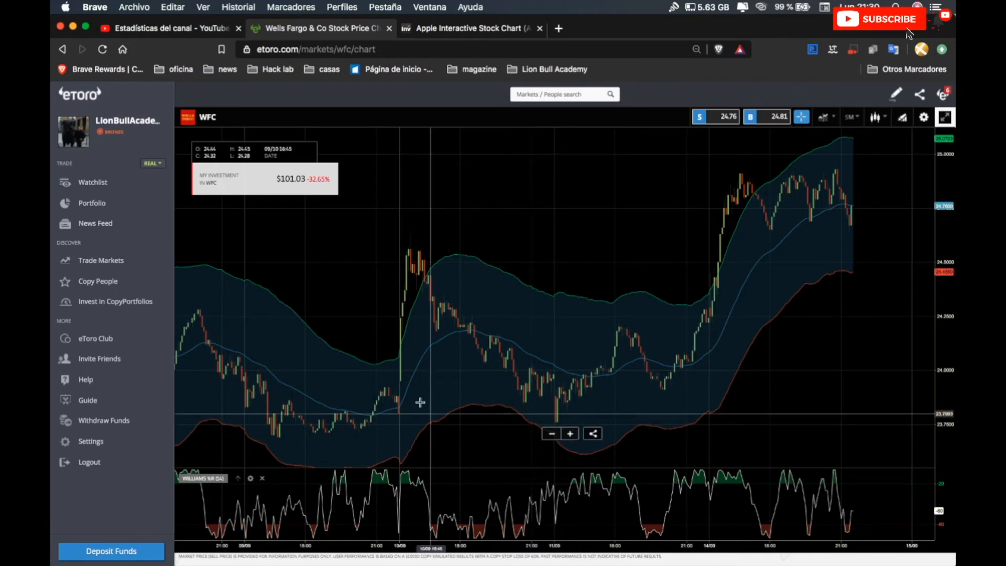
pyautogui.moveTo(434, 370)
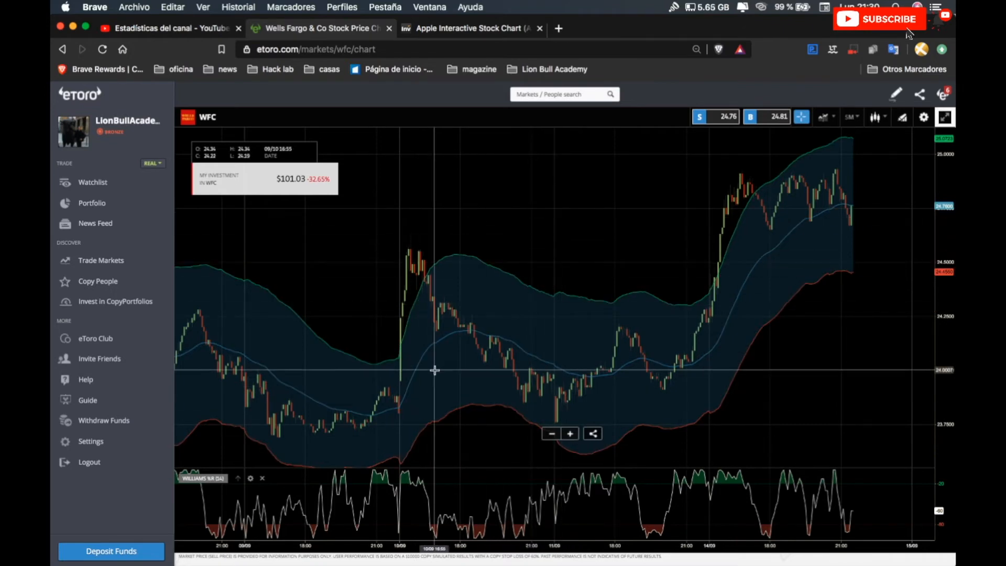
pyautogui.moveTo(415, 403)
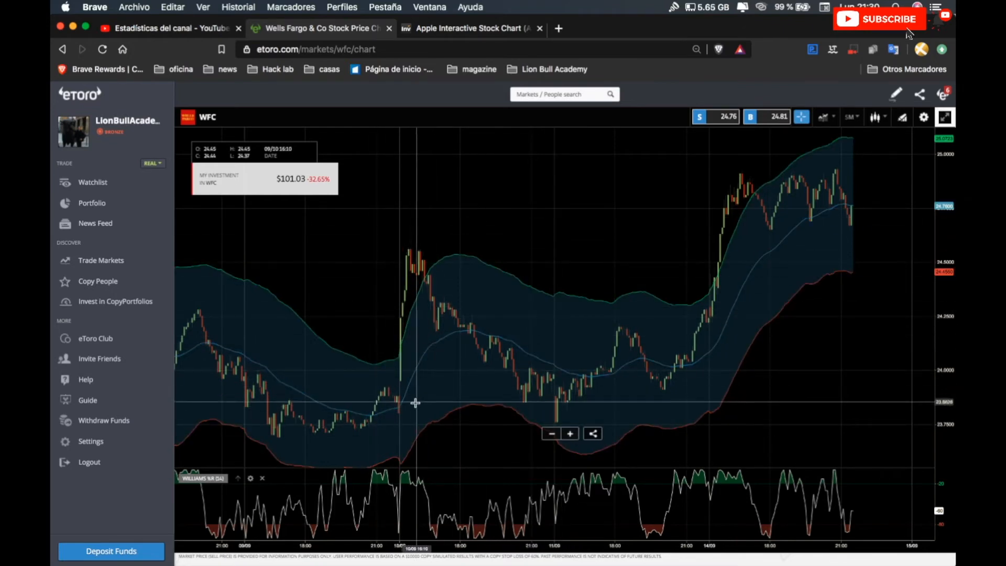
pyautogui.moveTo(401, 332)
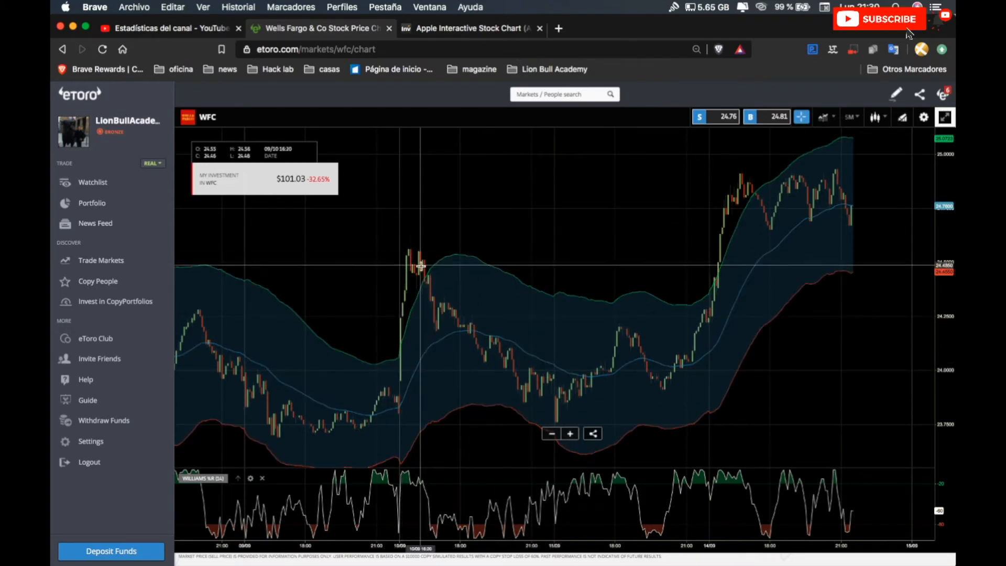
pyautogui.moveTo(398, 320)
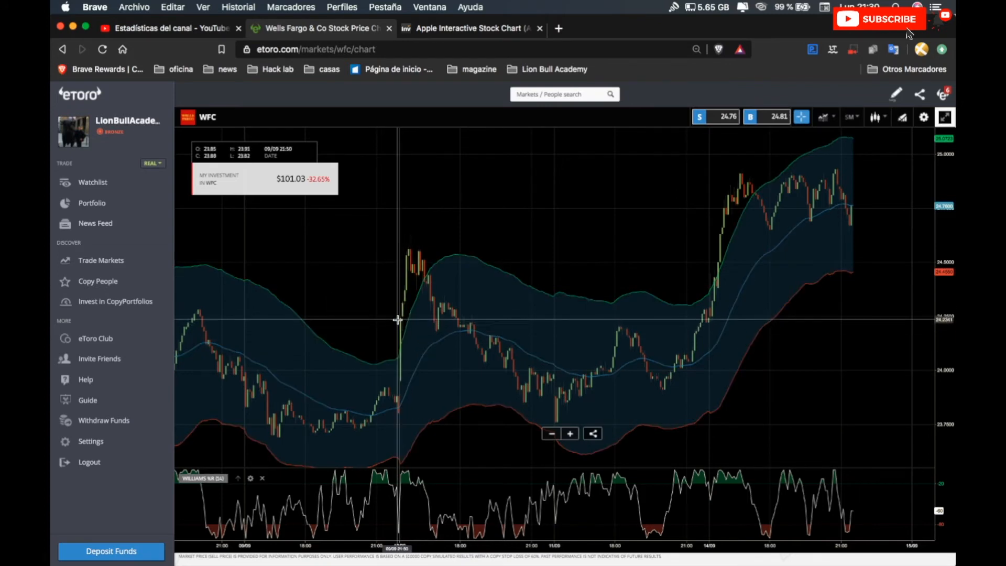
pyautogui.moveTo(402, 316)
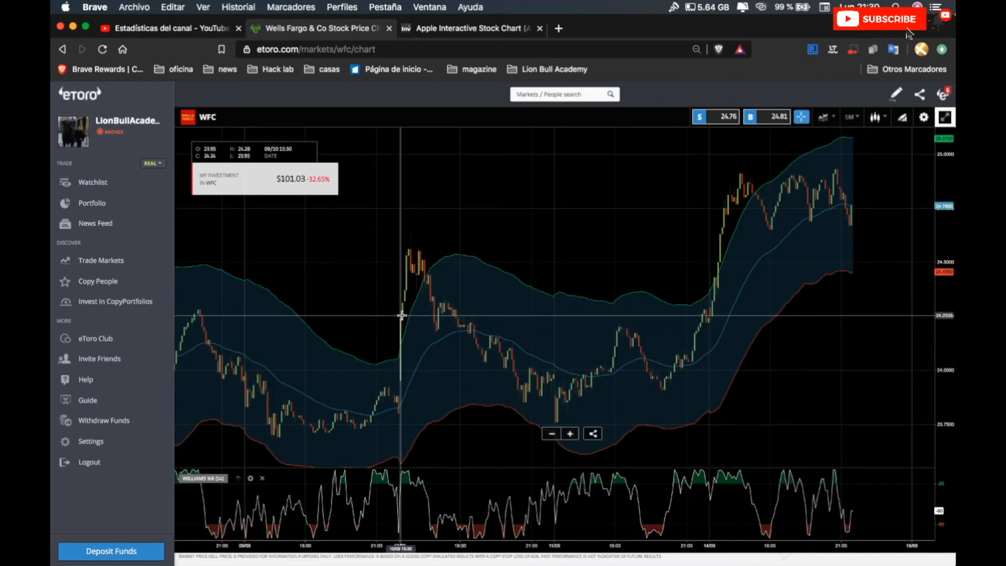
pyautogui.moveTo(424, 260)
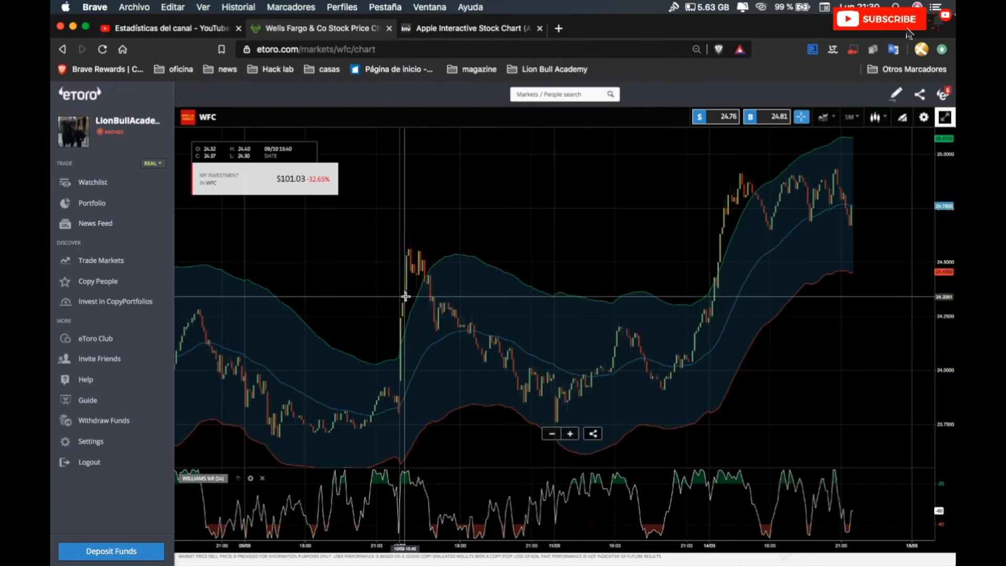
pyautogui.moveTo(755, 198)
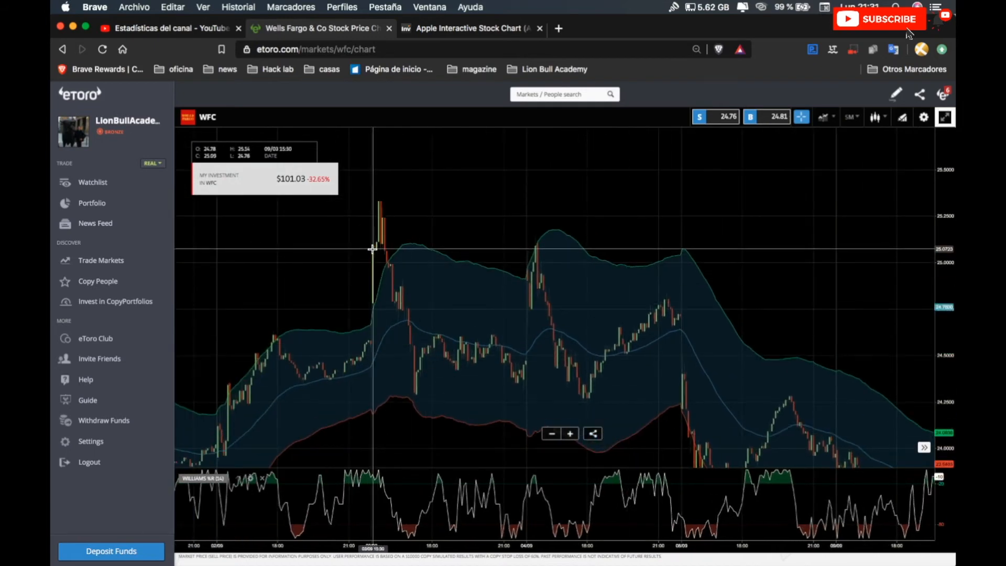
pyautogui.moveTo(386, 248)
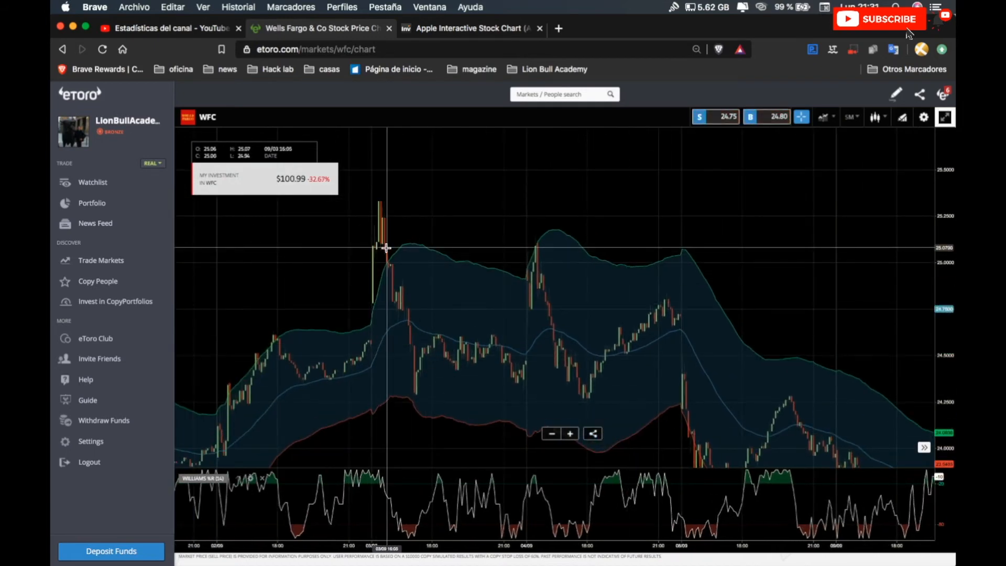
pyautogui.moveTo(374, 243)
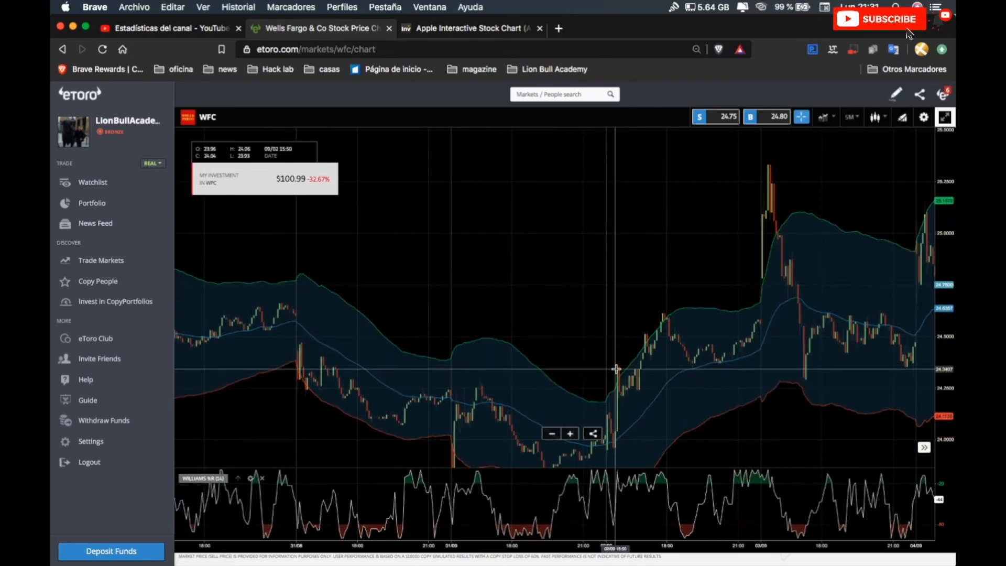
pyautogui.moveTo(608, 370)
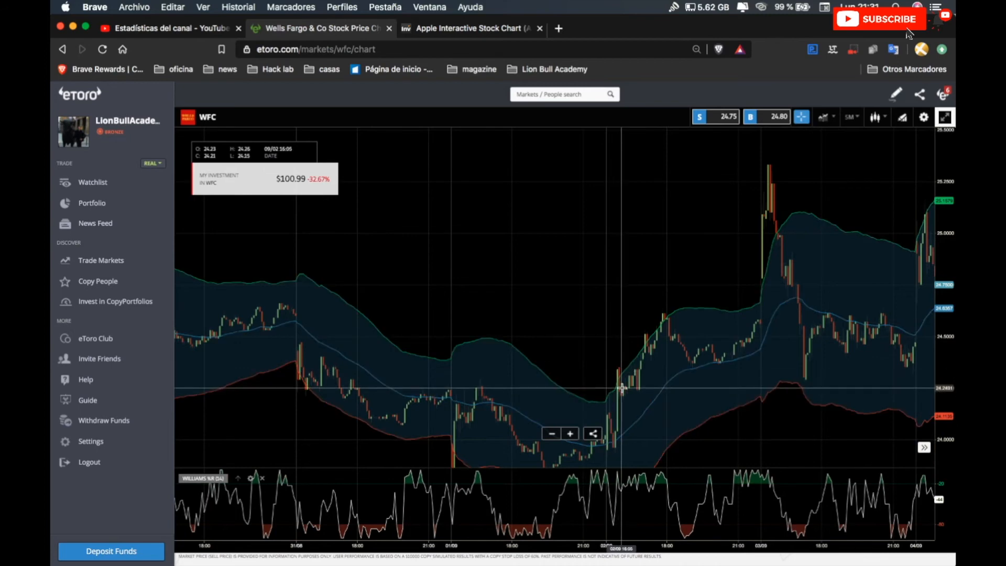
pyautogui.moveTo(632, 468)
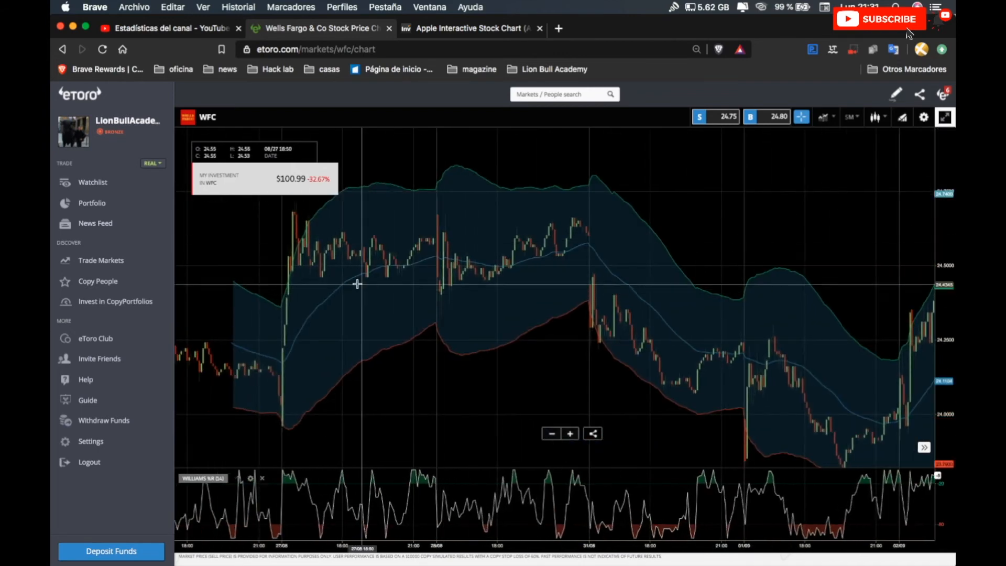
pyautogui.moveTo(284, 268)
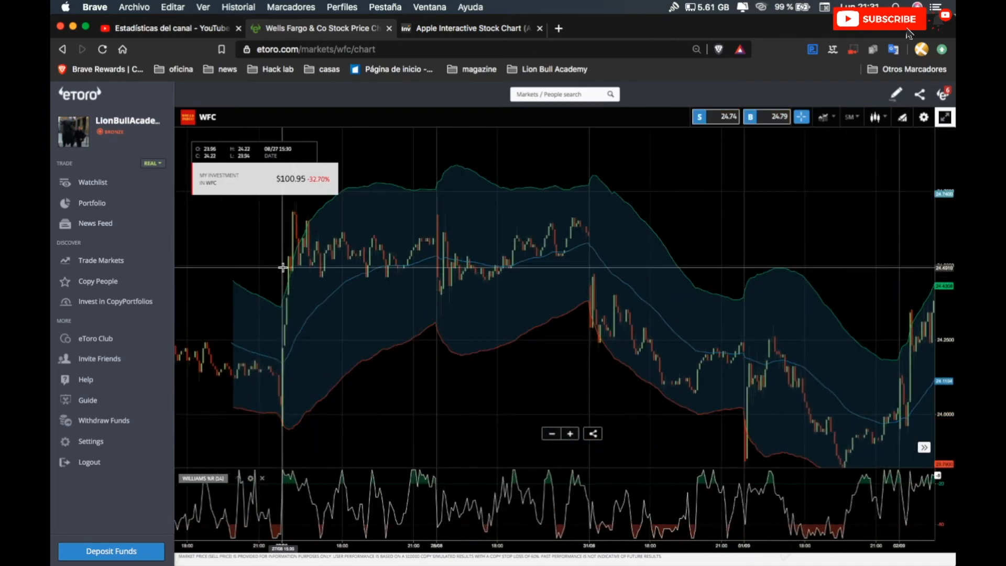
pyautogui.moveTo(287, 258)
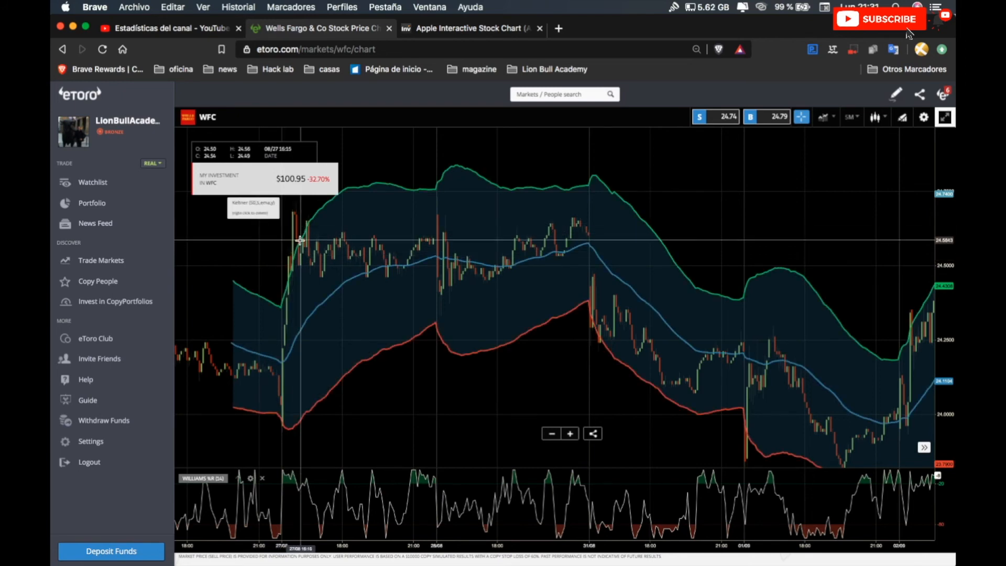
pyautogui.moveTo(298, 261)
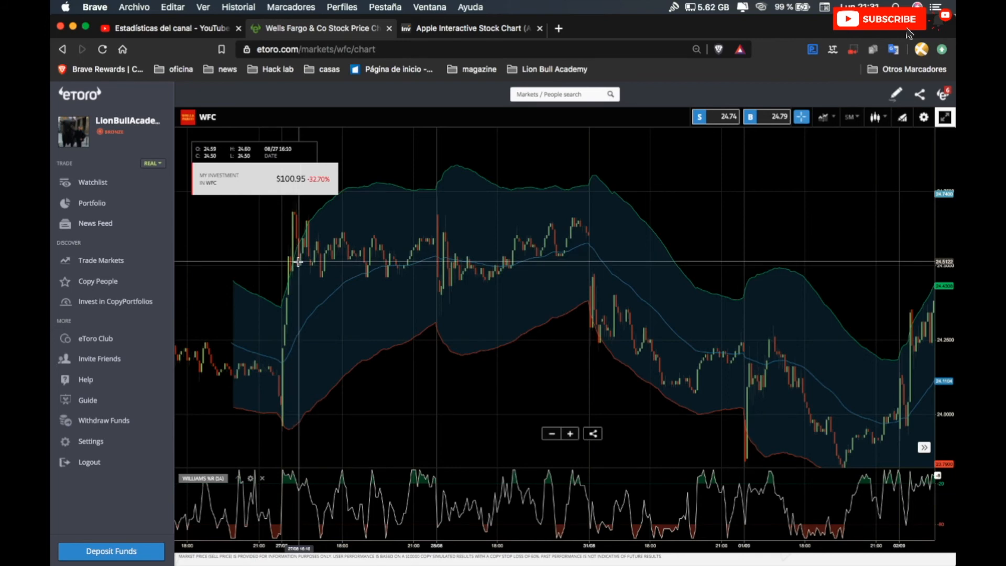
pyautogui.moveTo(256, 254)
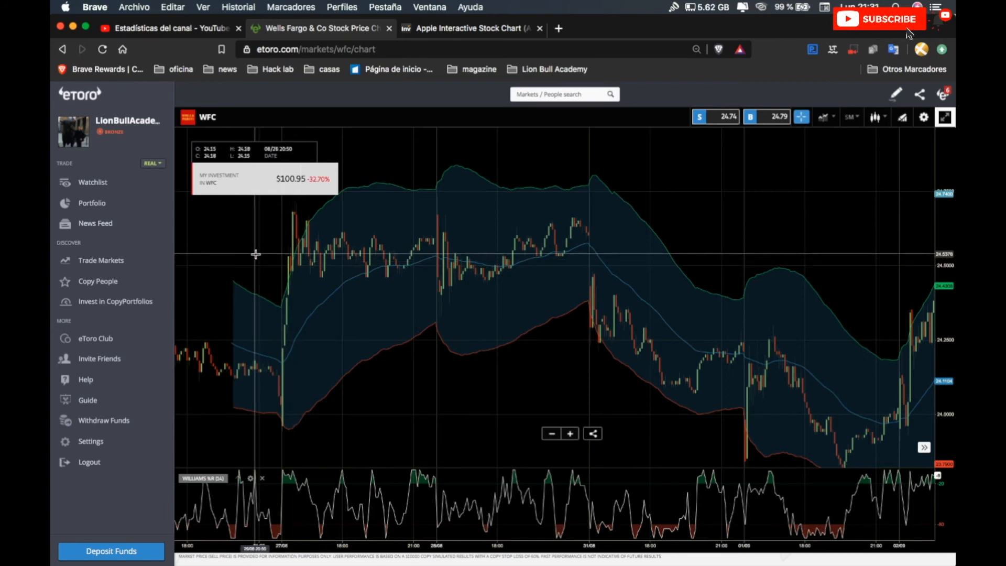